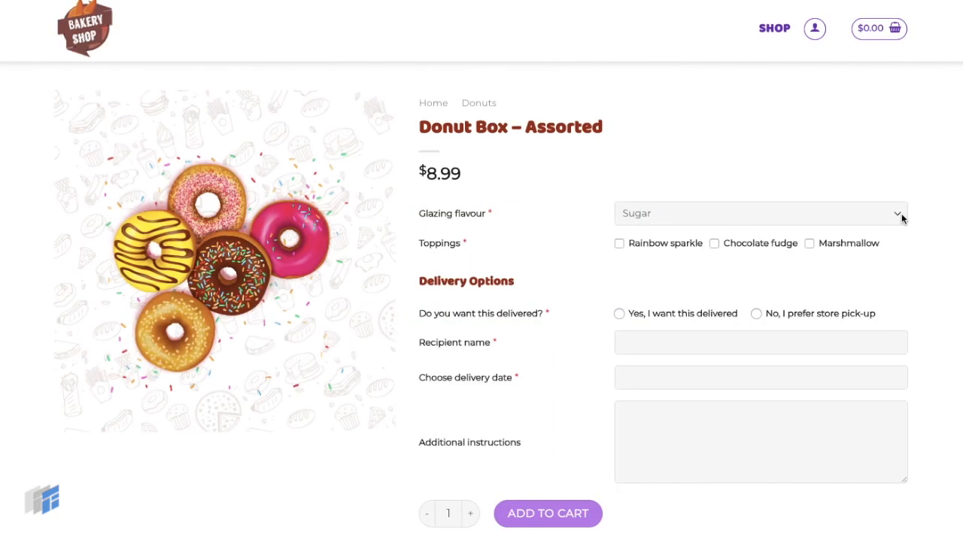
- Keep Sugar glazing, choose Yes for delivery, and set the delivery date to September 30, 2019
{"action": "left_click", "coordinate": [759, 212]}
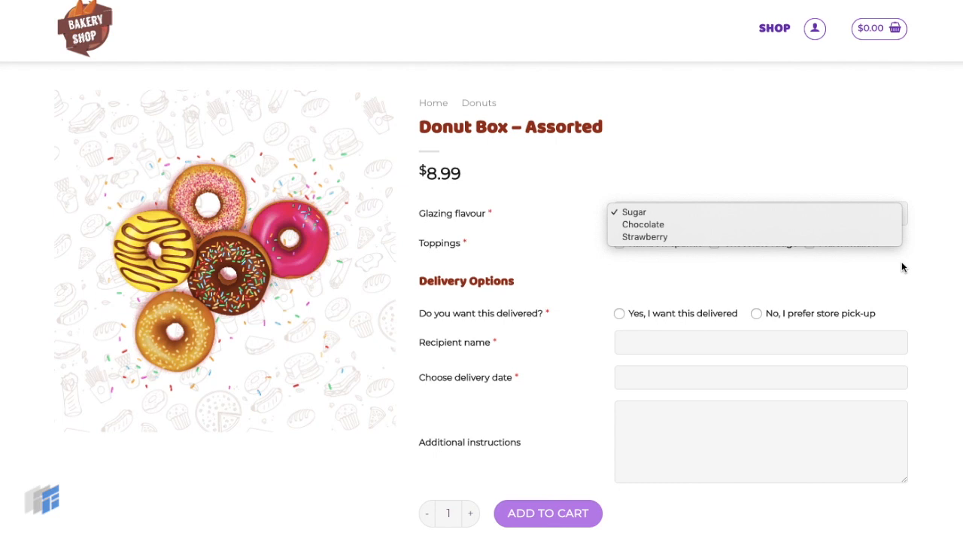
{"action": "left_click", "coordinate": [634, 212]}
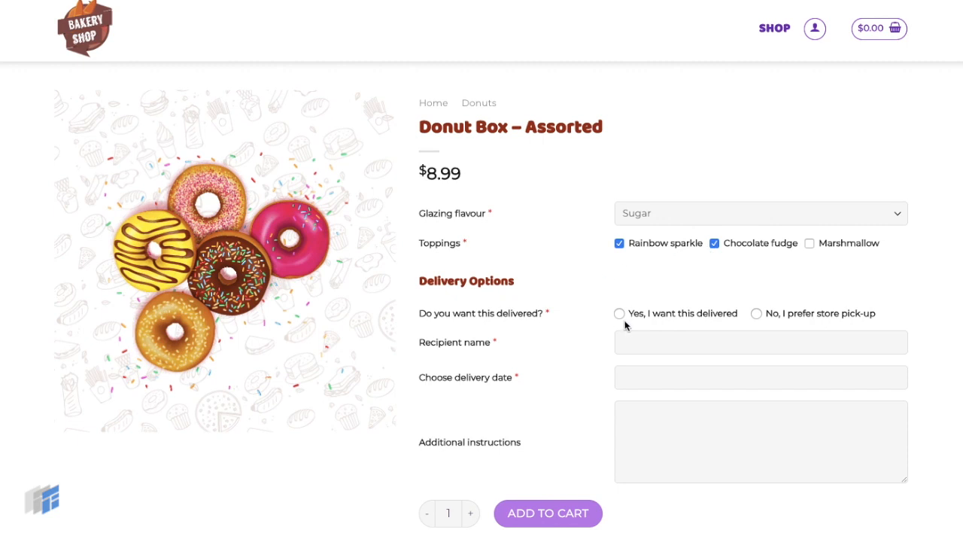
{"action": "left_click", "coordinate": [618, 313]}
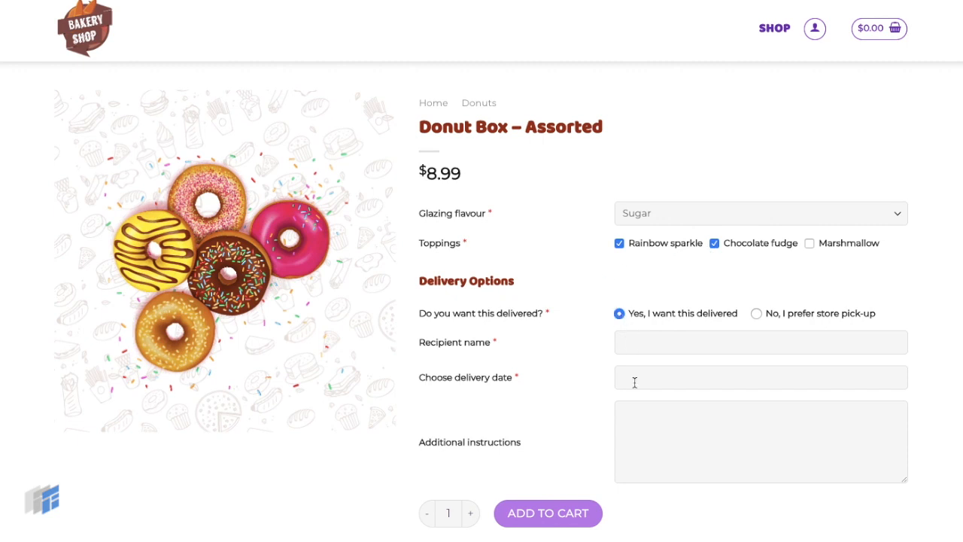
{"action": "left_click", "coordinate": [760, 377]}
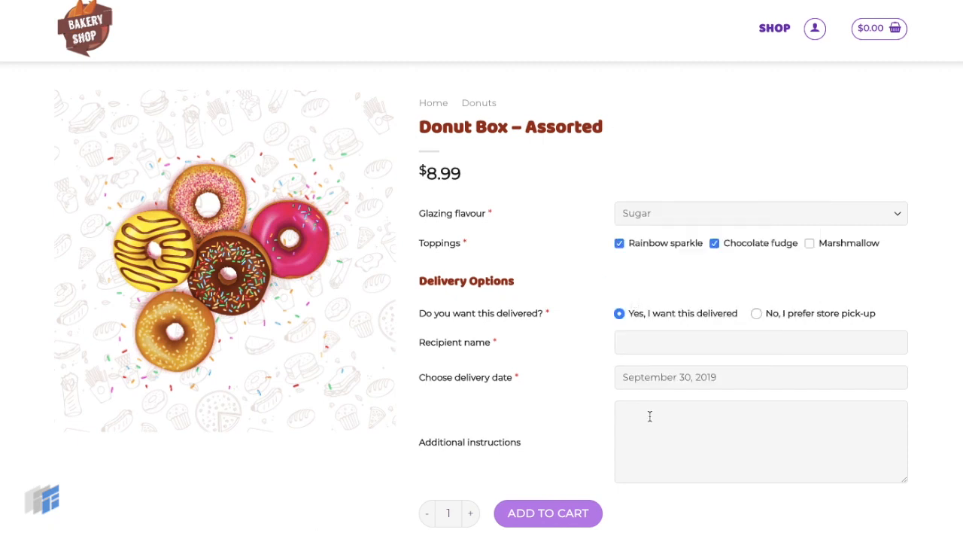
{"action": "scroll", "scroll_direction": "down", "scroll_amount": 3}
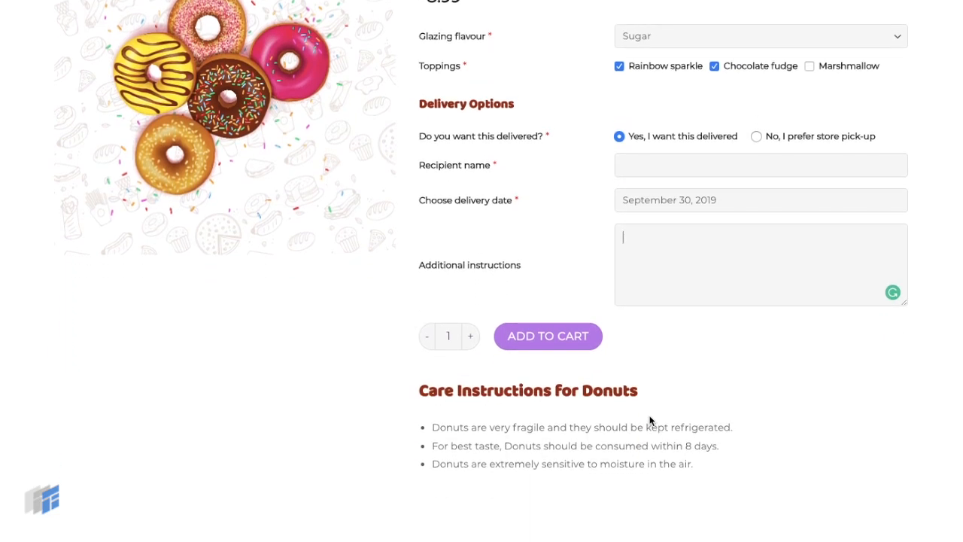
{"action": "mouse_move", "coordinate": [643, 459]}
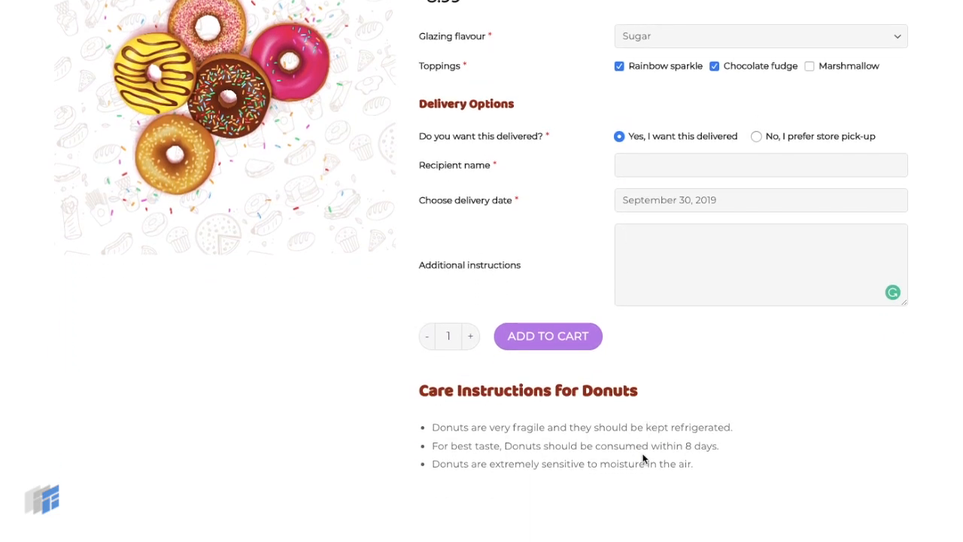
{"action": "scroll", "scroll_direction": "down", "scroll_amount": 3}
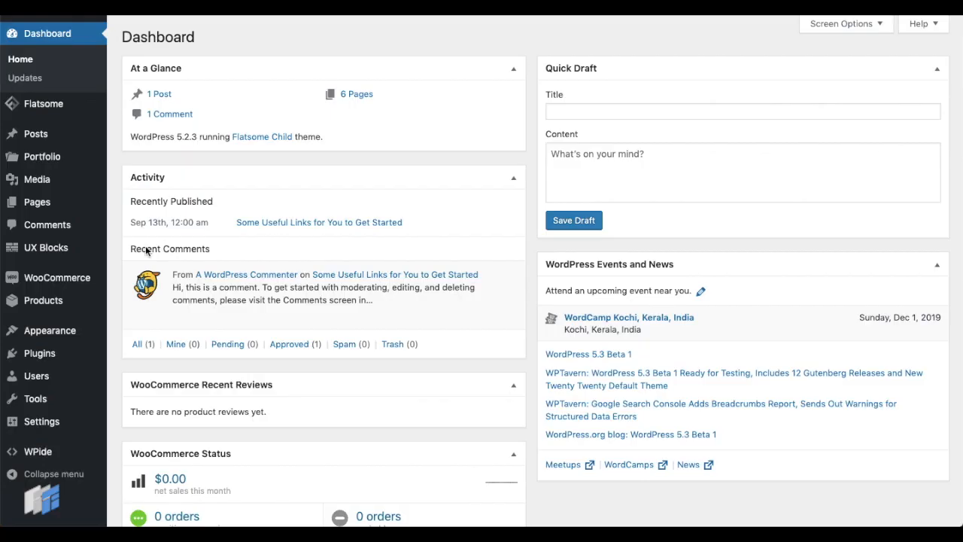
{"action": "mouse_move", "coordinate": [35, 301]}
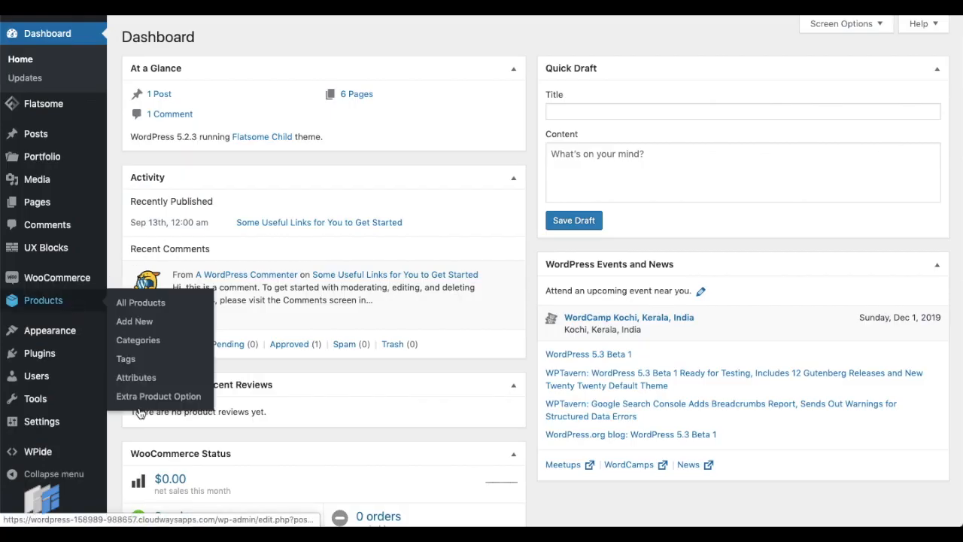
- Go to Products > Extra Product Option in the WordPress admin sidebar
{"action": "left_click", "coordinate": [158, 396]}
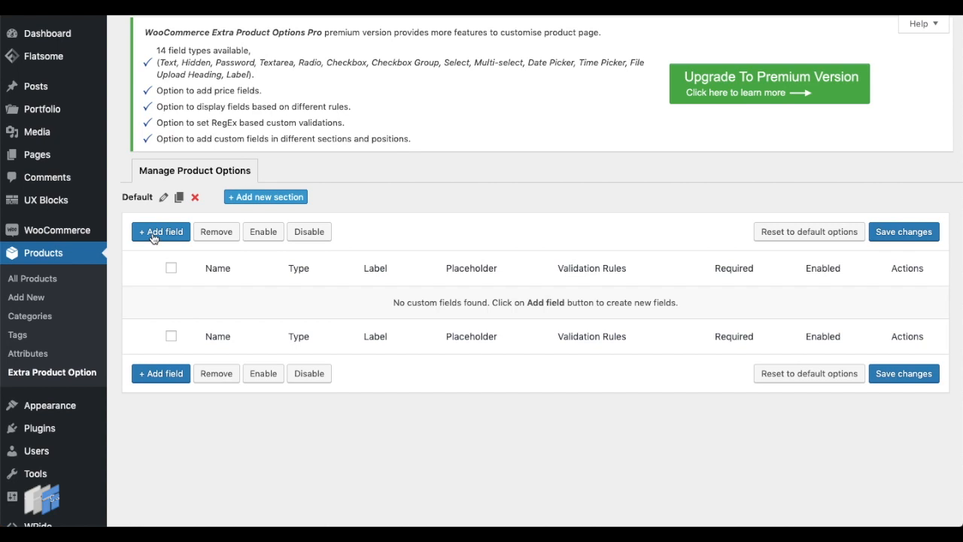
- Add a new text field named sample_field with the label 'Sample Field'
{"action": "left_click", "coordinate": [161, 231]}
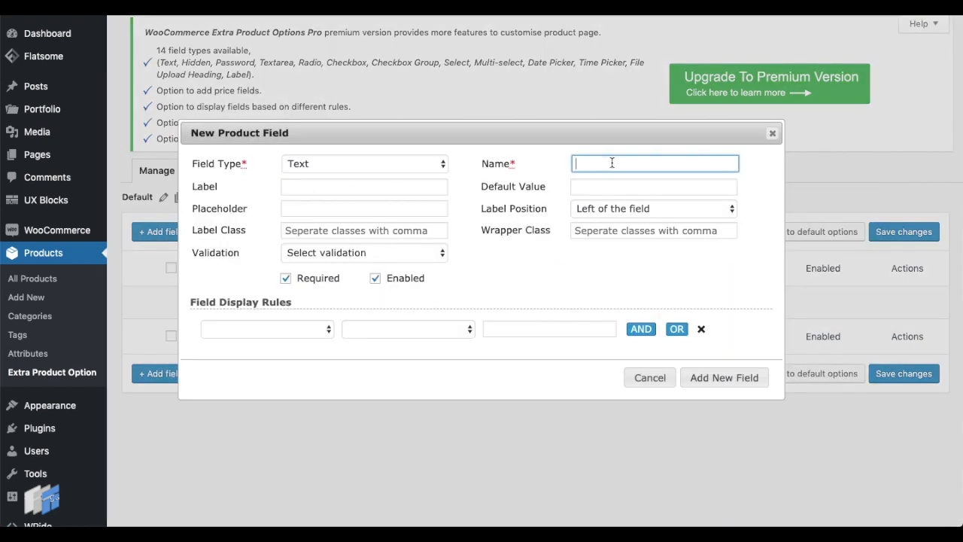
{"action": "type", "text": "sample_fie"}
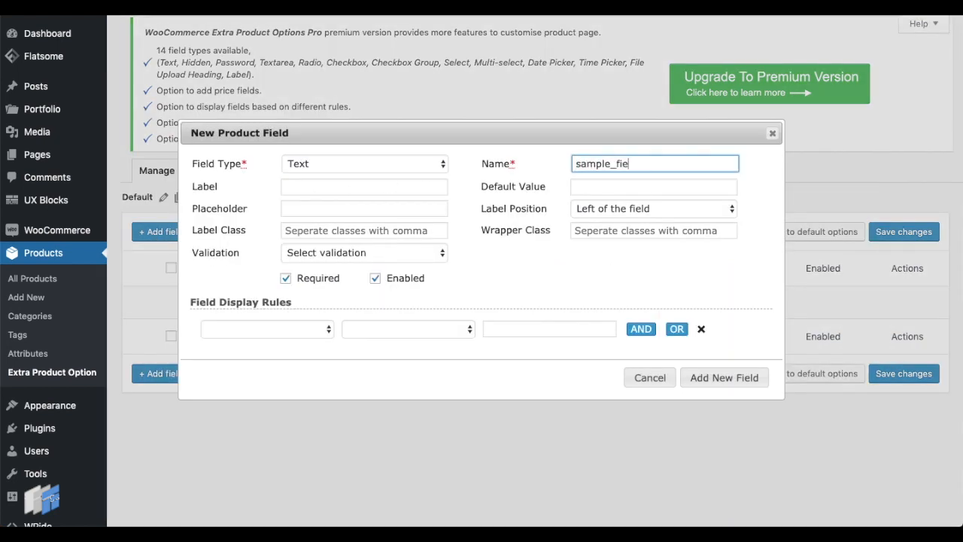
{"action": "type", "text": "Sample"}
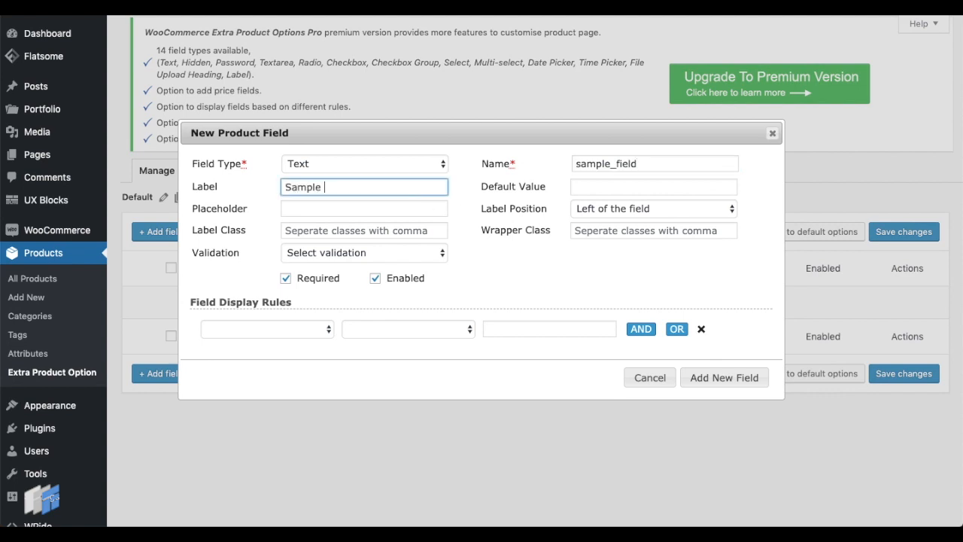
{"action": "type", "text": "Field"}
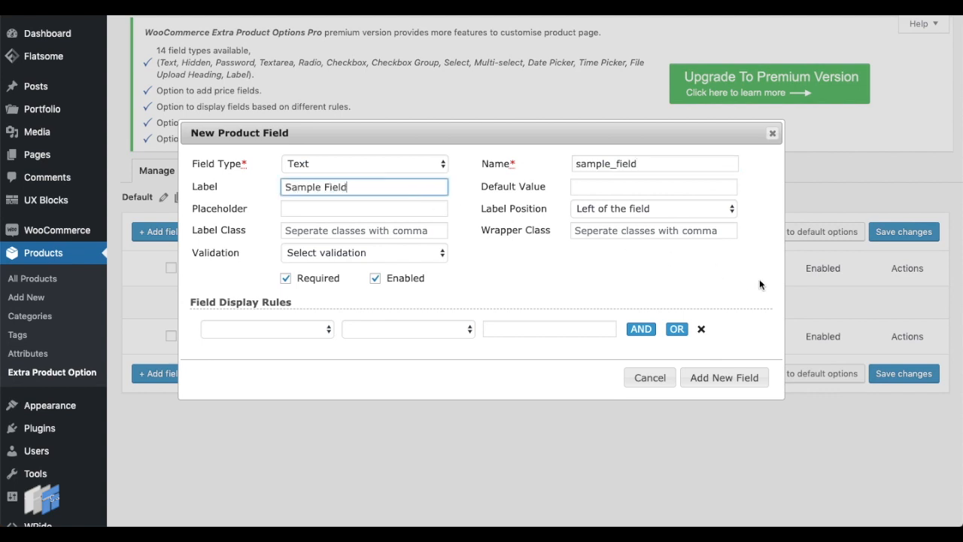
{"action": "left_click", "coordinate": [723, 377]}
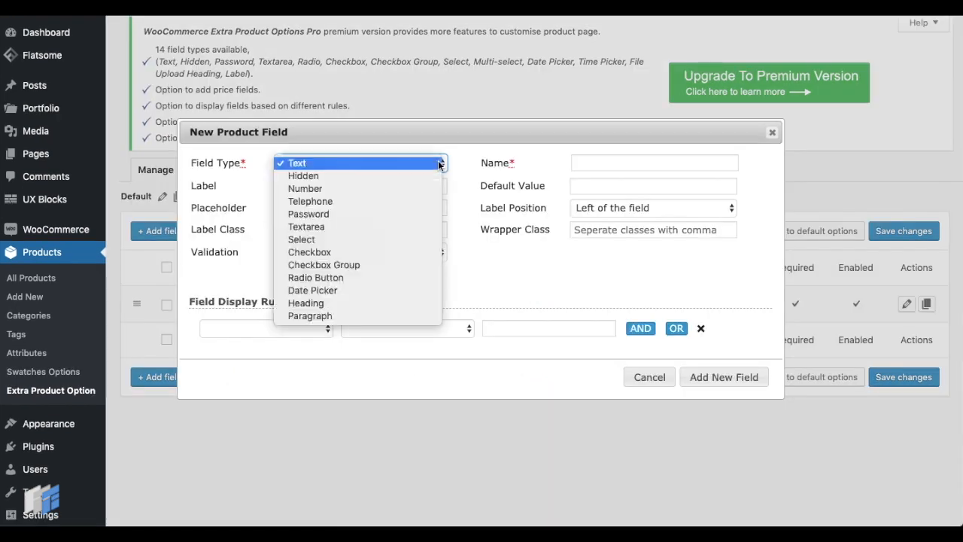
{"action": "mouse_move", "coordinate": [308, 252]}
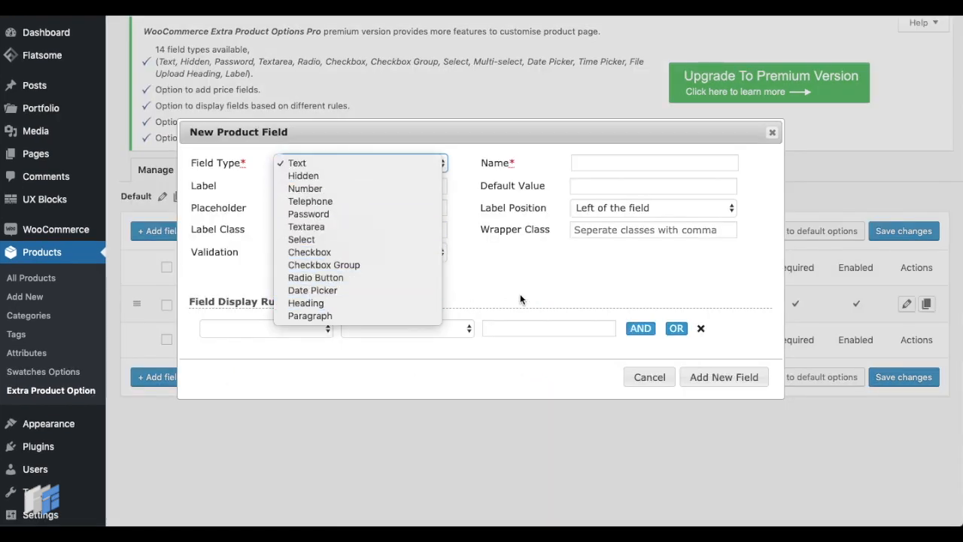
- Keep the new field as Text with its label on the left, and make it optional
{"action": "left_click", "coordinate": [296, 163]}
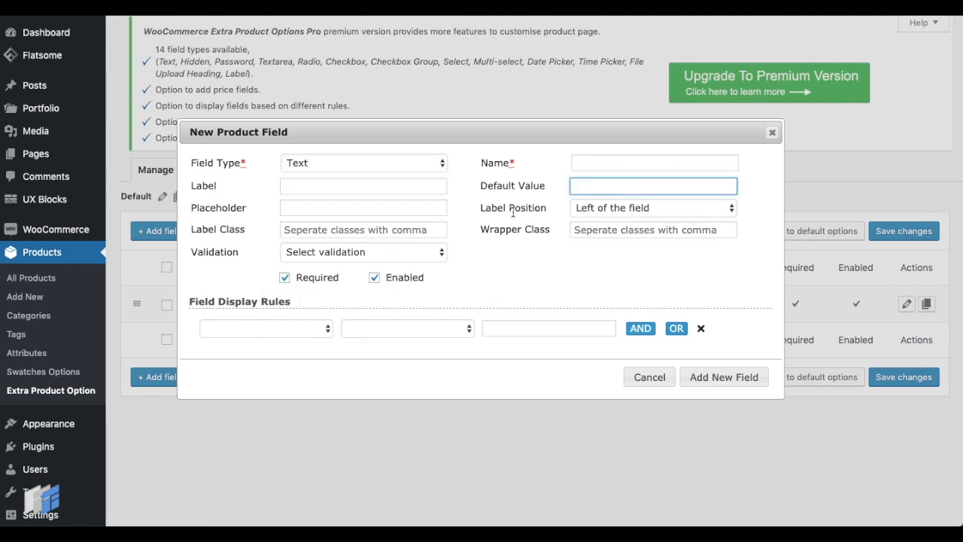
{"action": "left_click", "coordinate": [652, 208]}
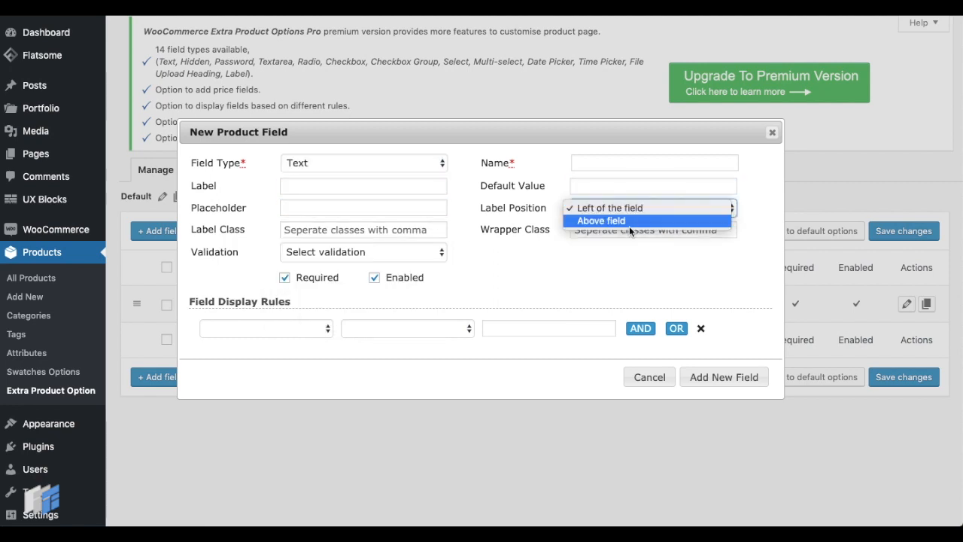
{"action": "left_click", "coordinate": [610, 208]}
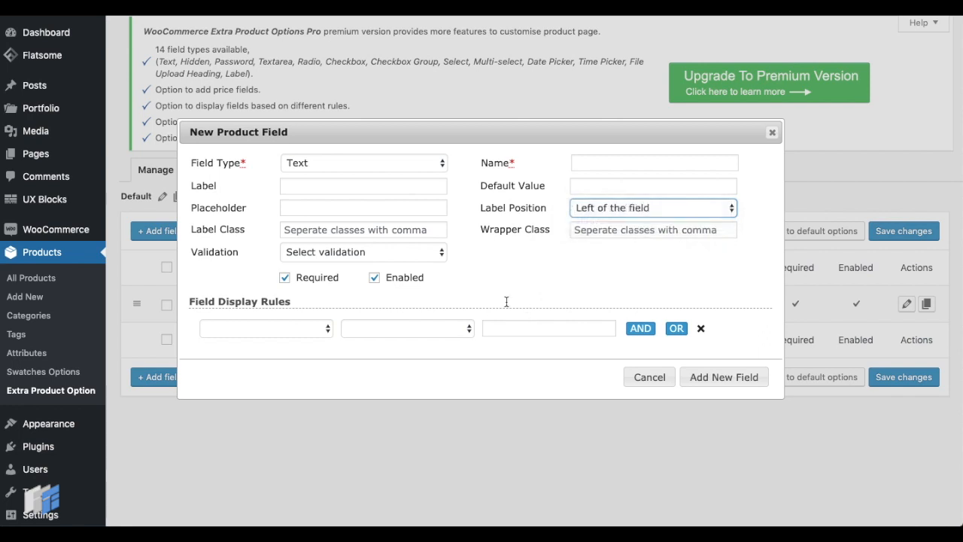
{"action": "left_click", "coordinate": [363, 229]}
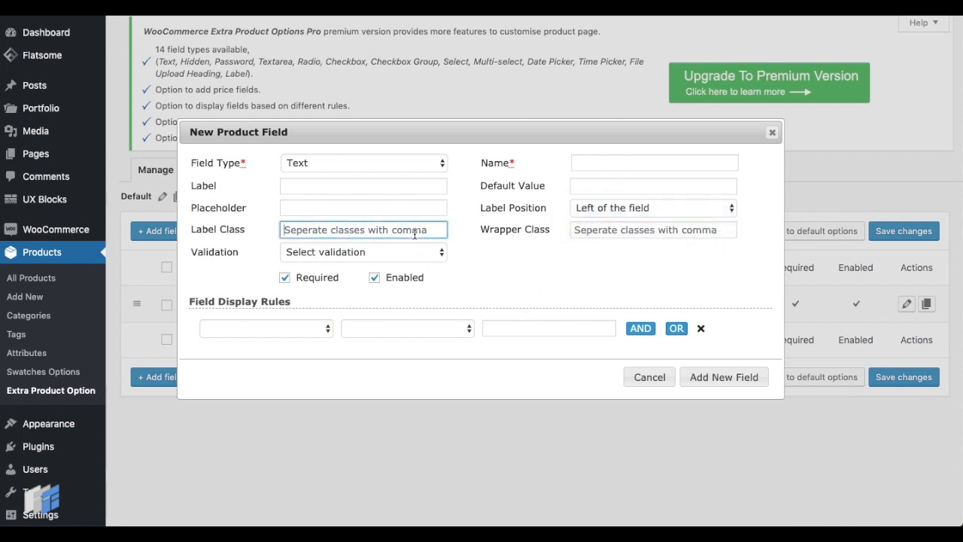
{"action": "mouse_move", "coordinate": [643, 228]}
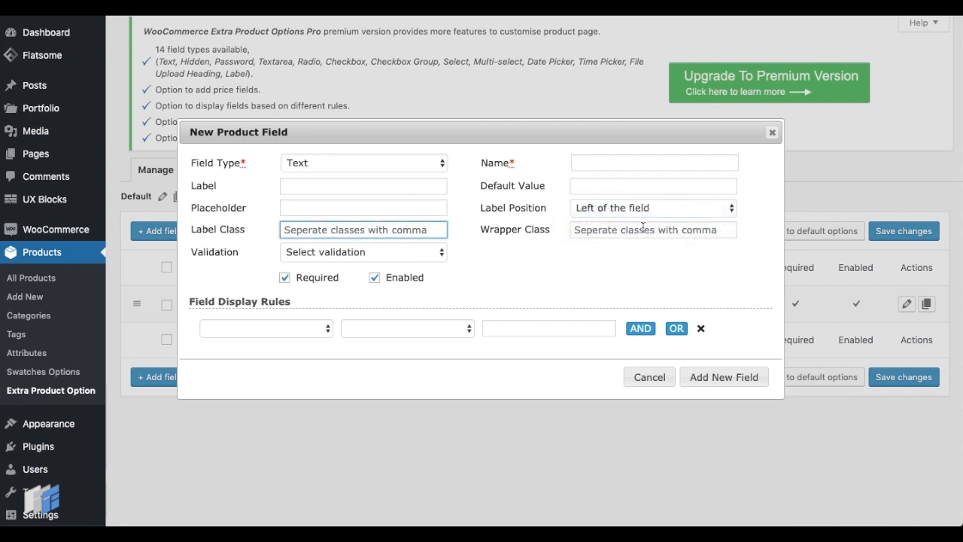
{"action": "left_click", "coordinate": [653, 229]}
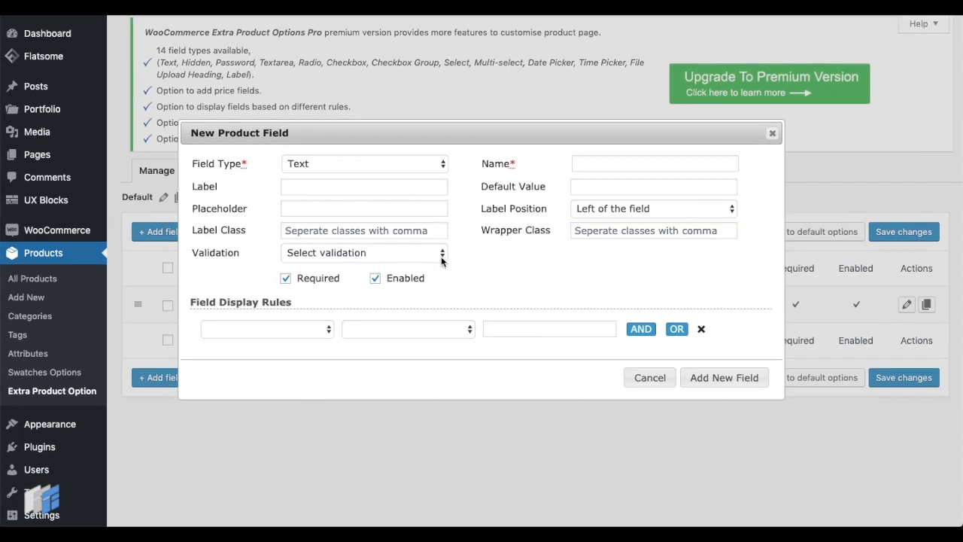
{"action": "left_click", "coordinate": [365, 252]}
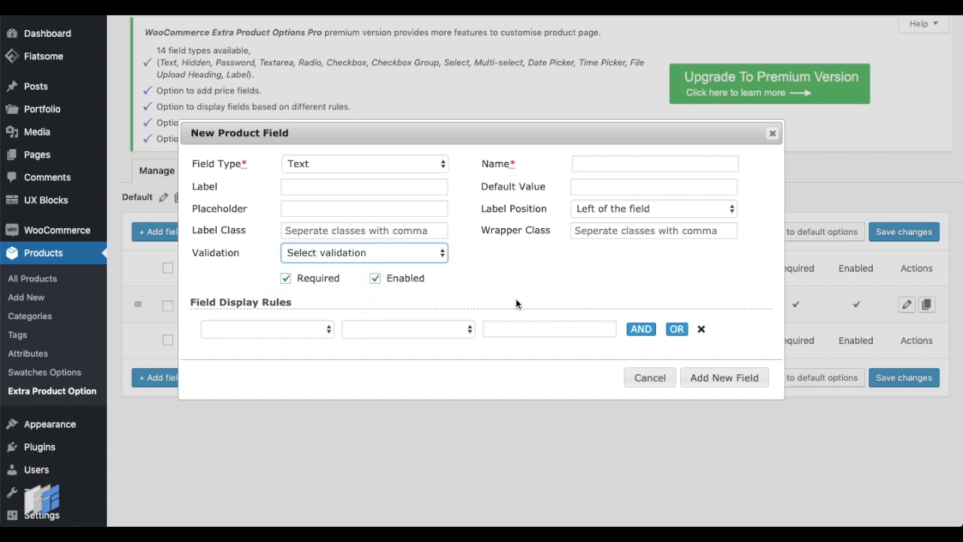
{"action": "left_click", "coordinate": [285, 277]}
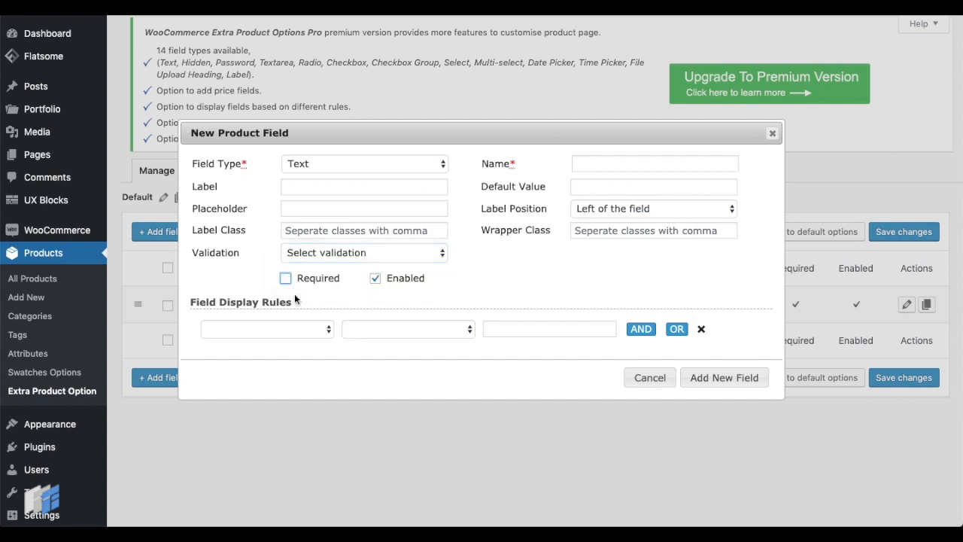
{"action": "mouse_move", "coordinate": [348, 344]}
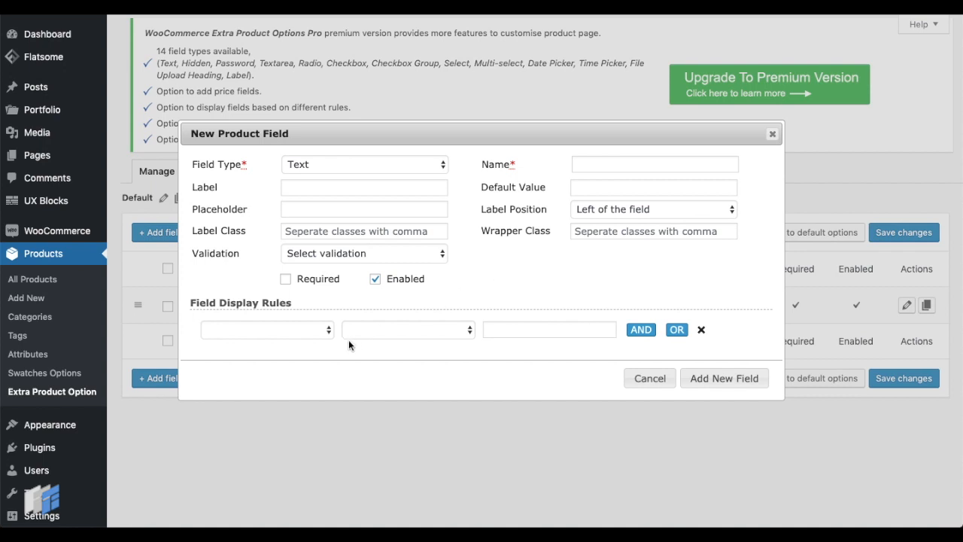
{"action": "mouse_move", "coordinate": [276, 316]}
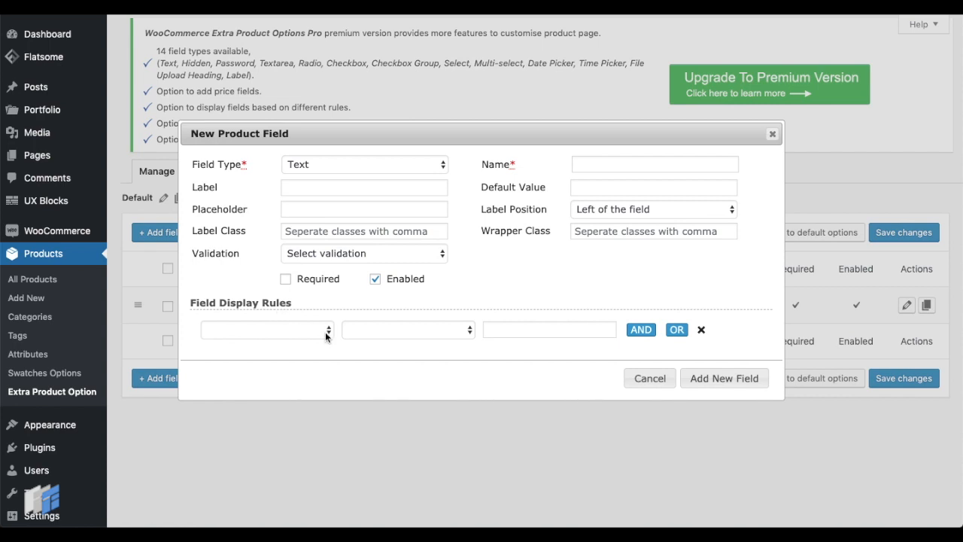
- Add a field display rule: Product equals to / in Cheese Pie
{"action": "left_click", "coordinate": [264, 329]}
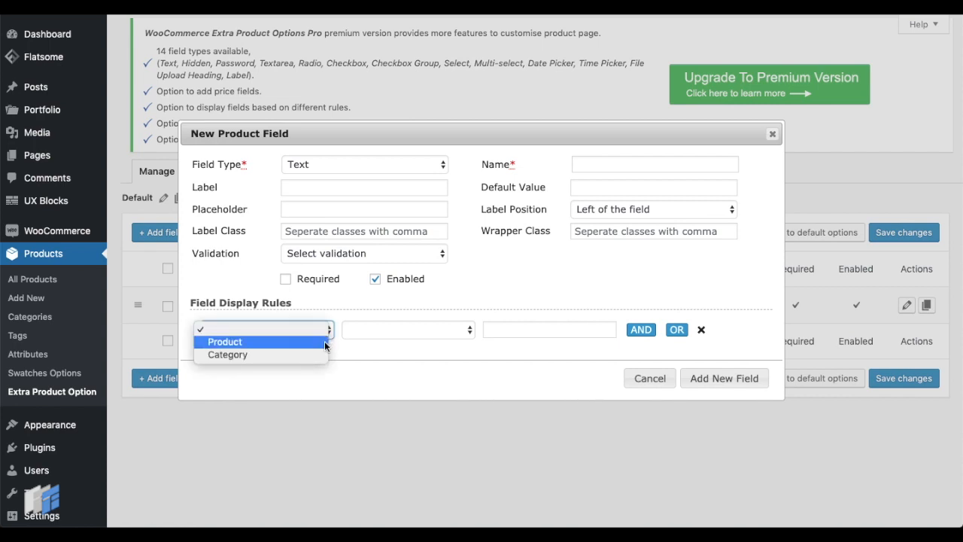
{"action": "left_click", "coordinate": [224, 341]}
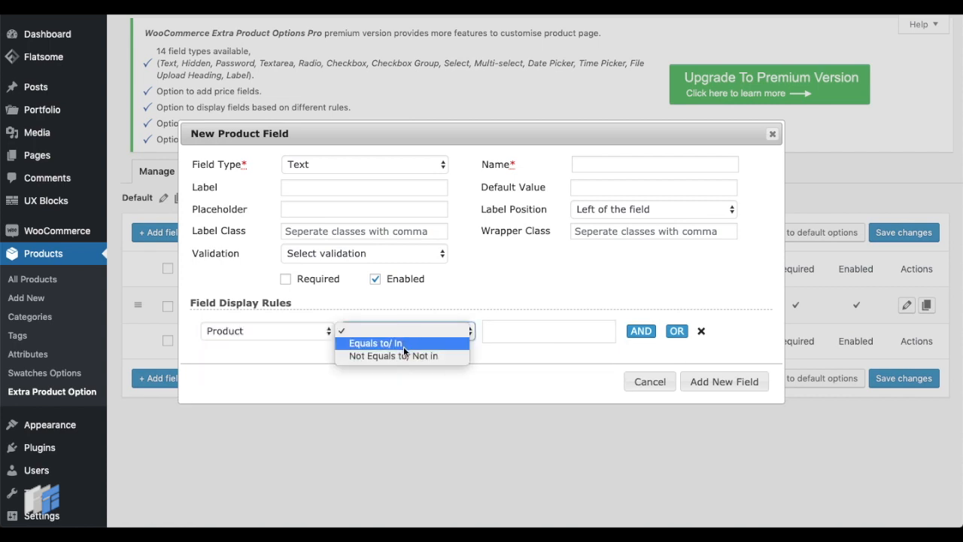
{"action": "left_click", "coordinate": [374, 343]}
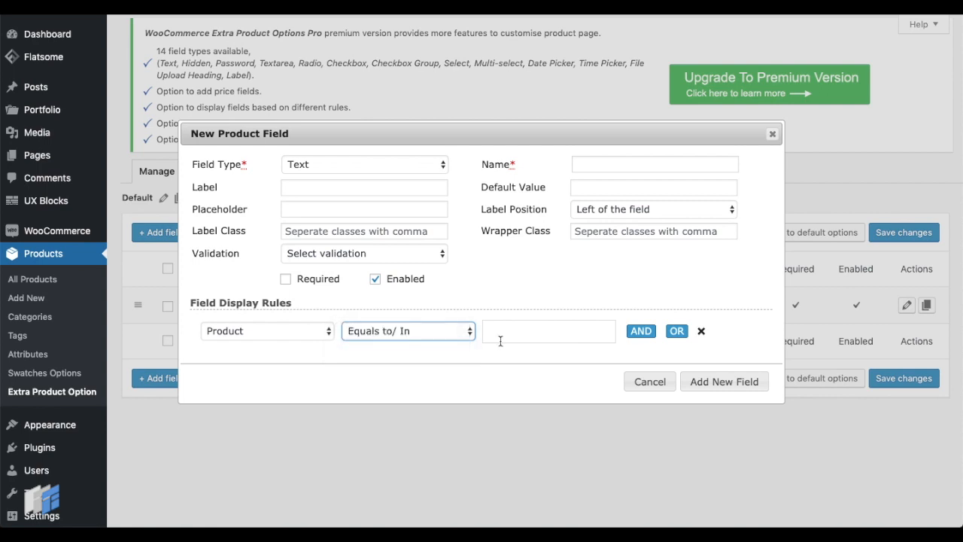
{"action": "left_click", "coordinate": [547, 331]}
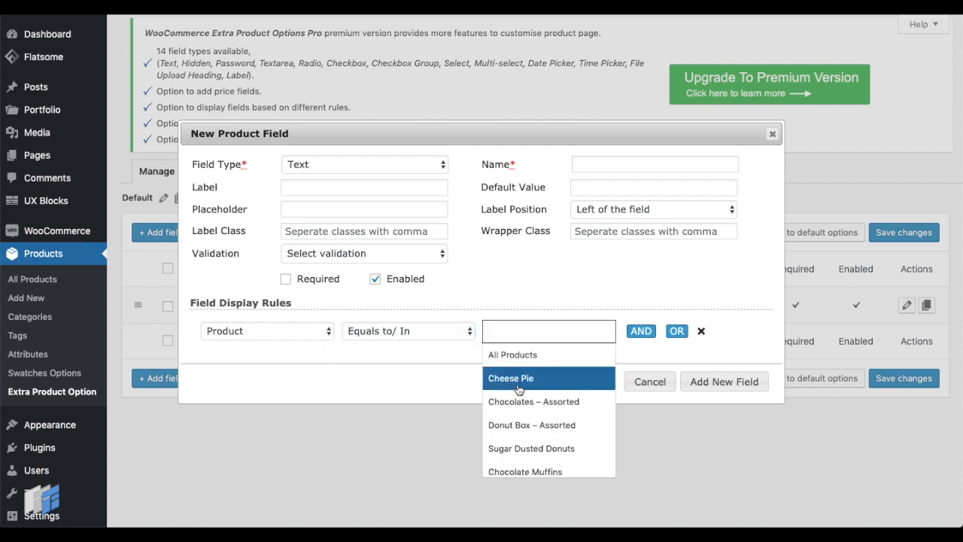
{"action": "left_click", "coordinate": [511, 377]}
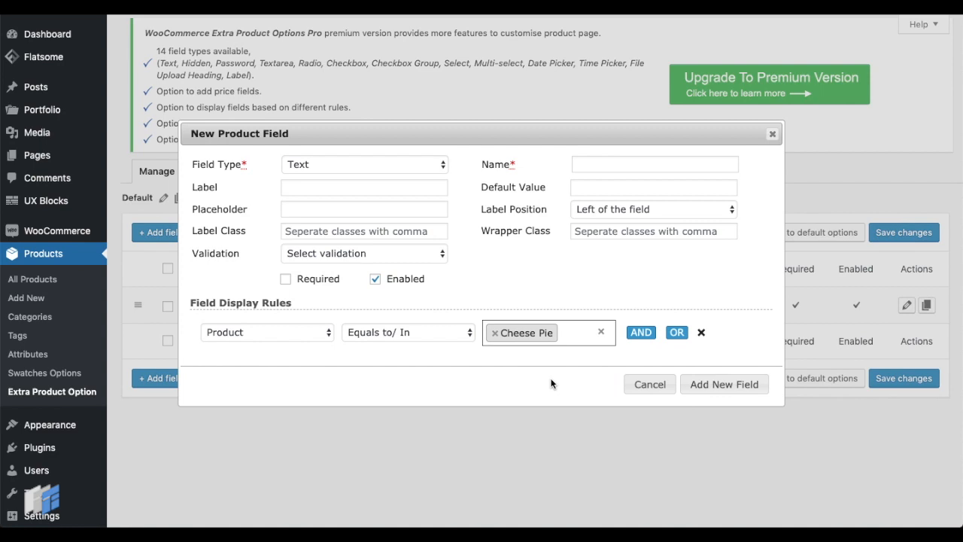
{"action": "left_click", "coordinate": [648, 384]}
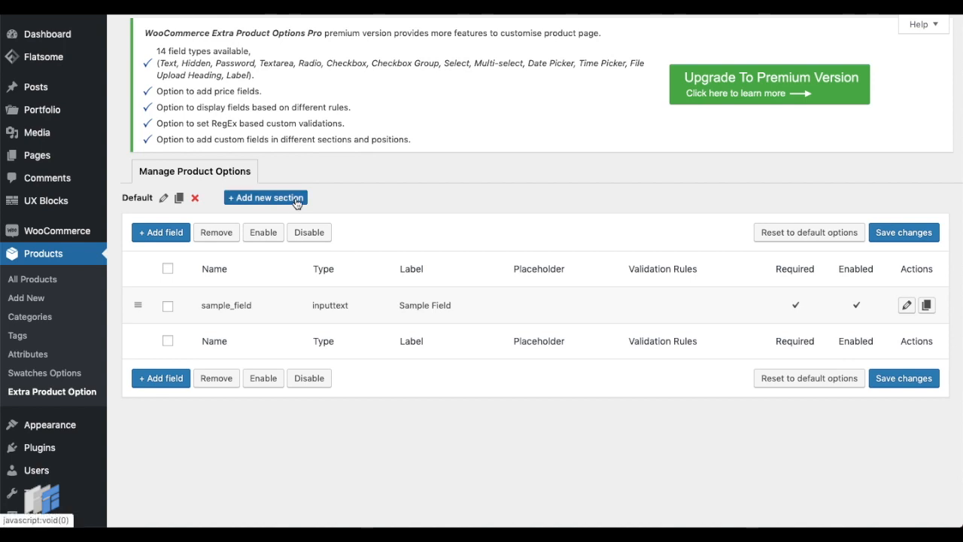
- Save a new section with ID sample_section and title 'Sample Section'
{"action": "left_click", "coordinate": [265, 198]}
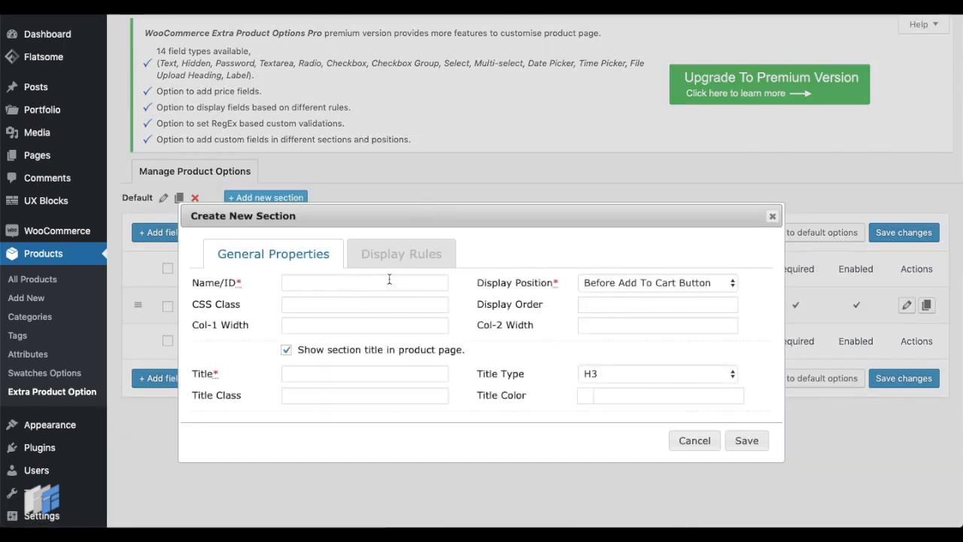
{"action": "type", "text": "sample_section"}
{"action": "type", "text": "Sample Section"}
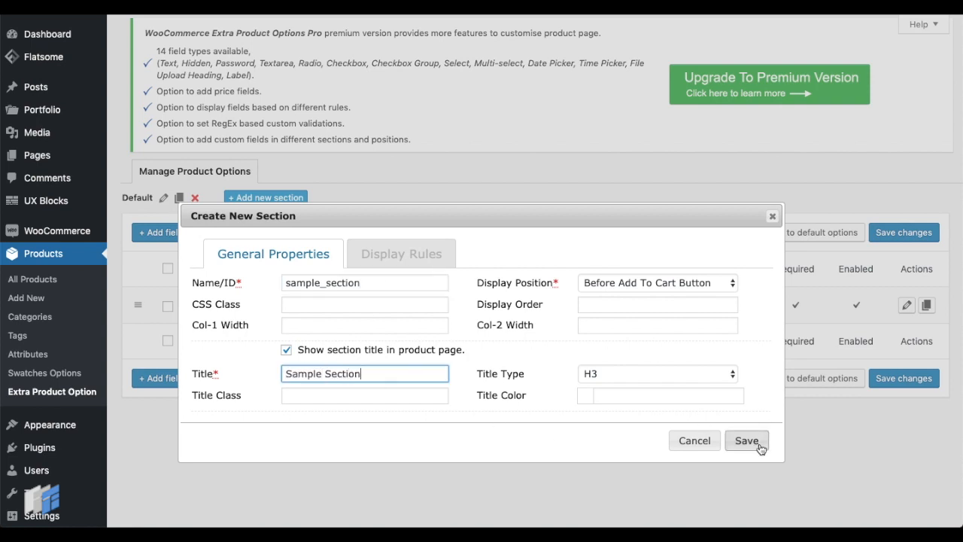
{"action": "left_click", "coordinate": [746, 441]}
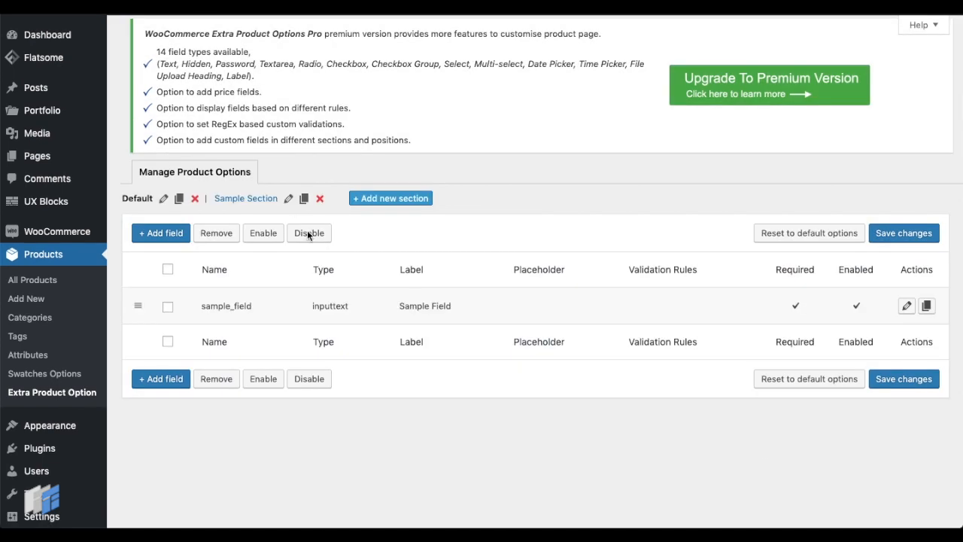
{"action": "mouse_move", "coordinate": [288, 198]}
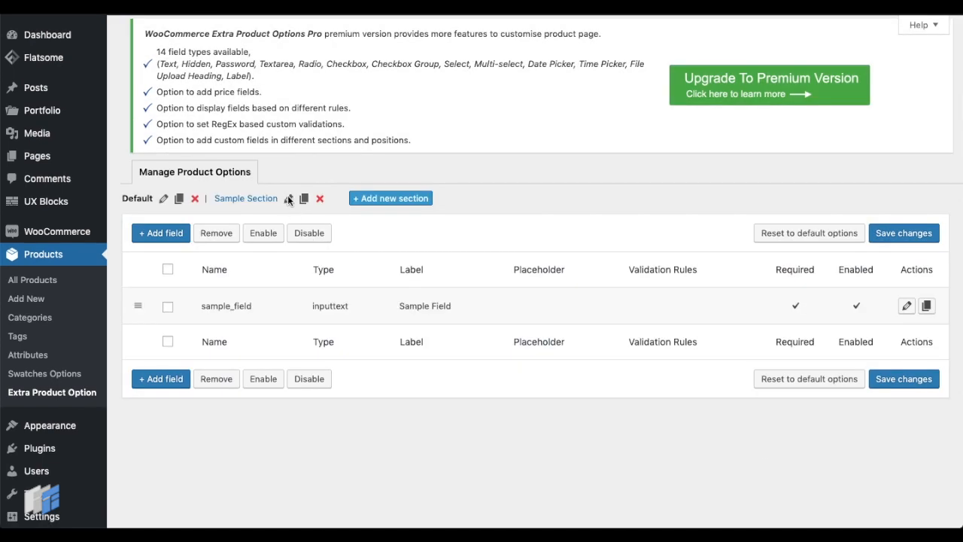
- Give Sample Section a Category equals to / in Macroons display rule and save
{"action": "left_click", "coordinate": [288, 197]}
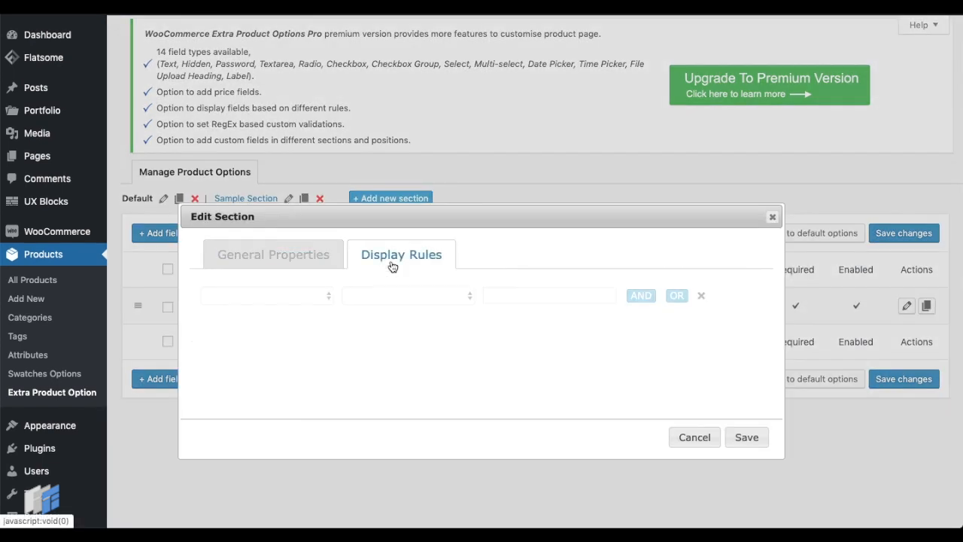
{"action": "left_click", "coordinate": [267, 295]}
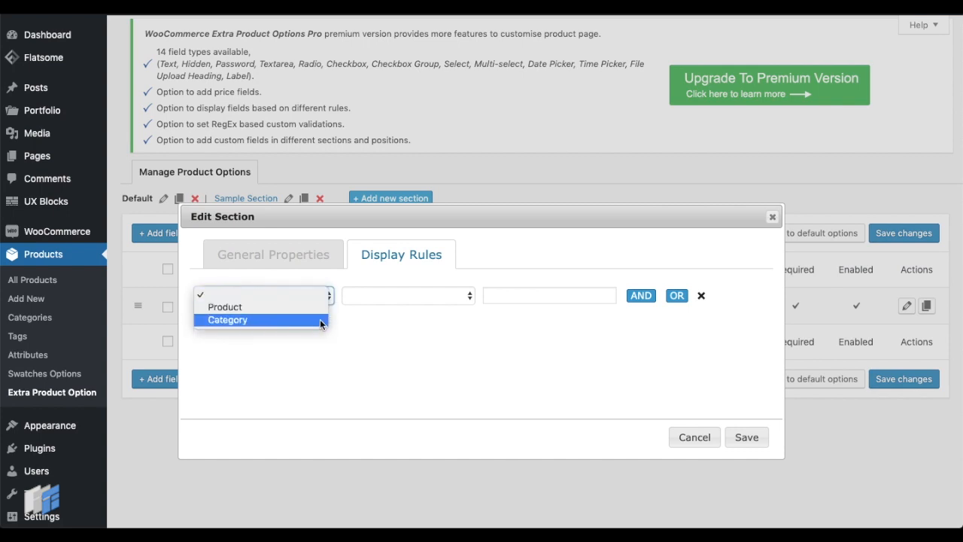
{"action": "left_click", "coordinate": [227, 320]}
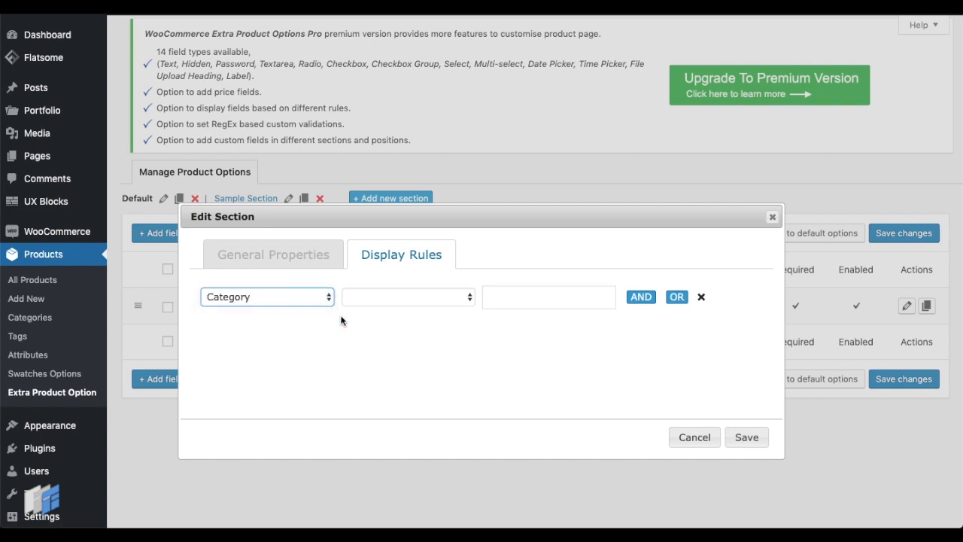
{"action": "left_click", "coordinate": [408, 296]}
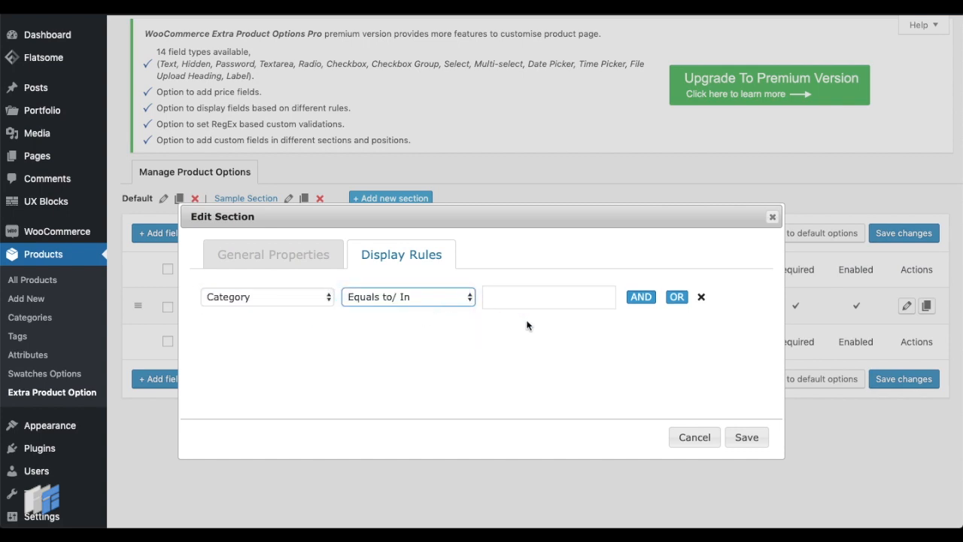
{"action": "left_click", "coordinate": [548, 297]}
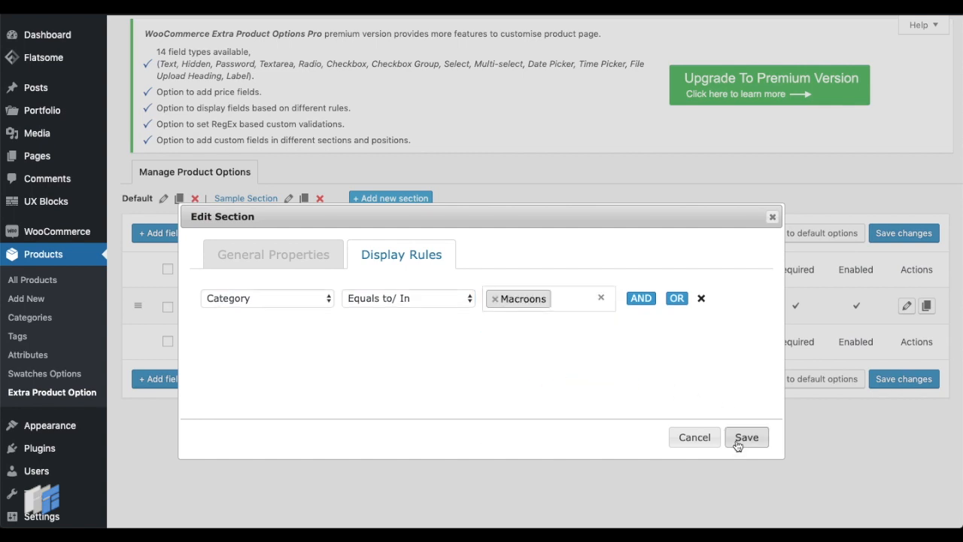
{"action": "left_click", "coordinate": [745, 438]}
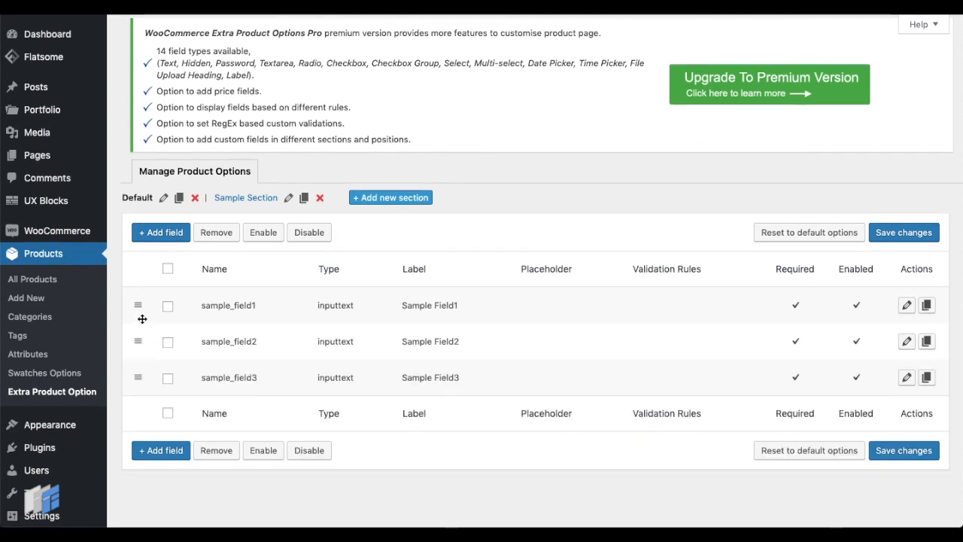
- Drag sample_field1 below sample_field3 so it comes last
{"action": "left_click_drag", "start_coordinate": [137, 304], "coordinate": [137, 373]}
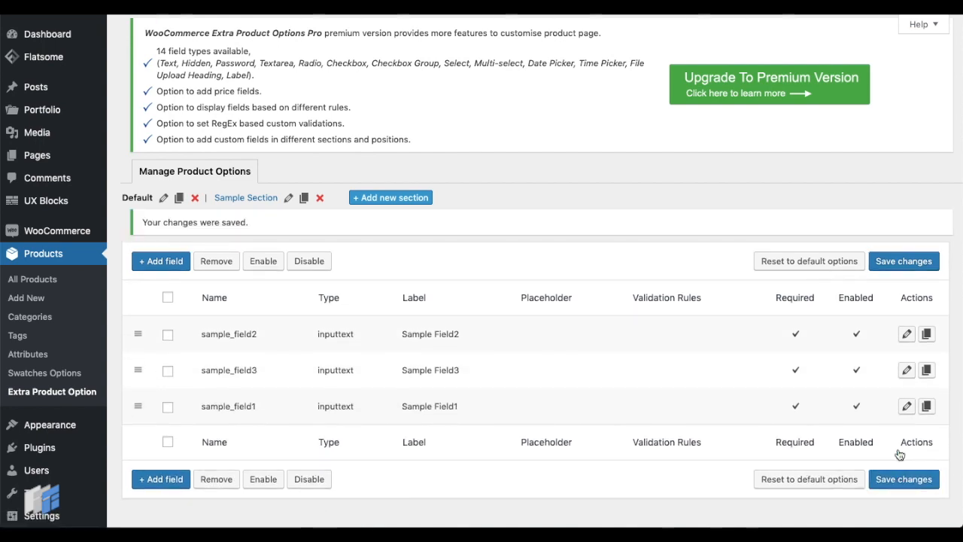
{"action": "scroll", "scroll_direction": "down", "scroll_amount": 3}
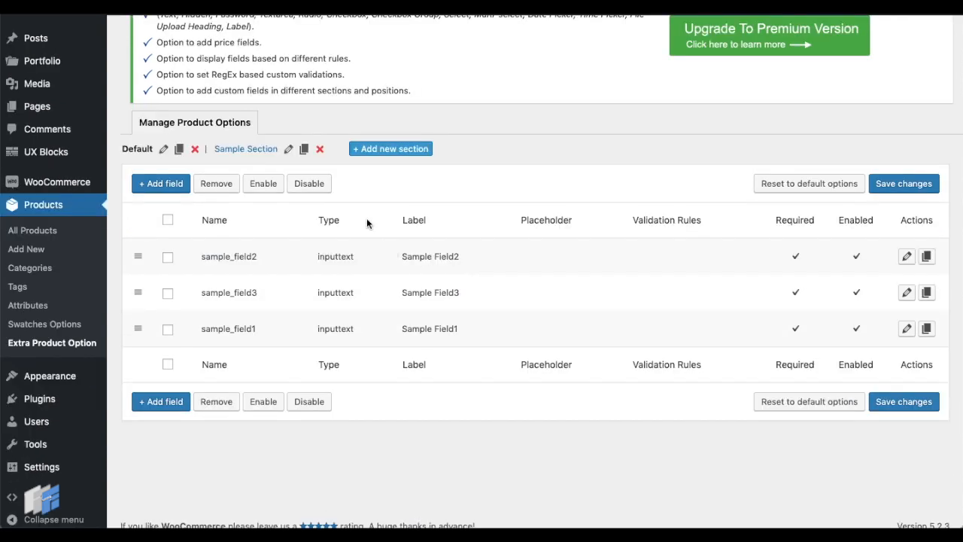
- Set Sample Section's Display Order to 1 and save the section
{"action": "left_click", "coordinate": [288, 148]}
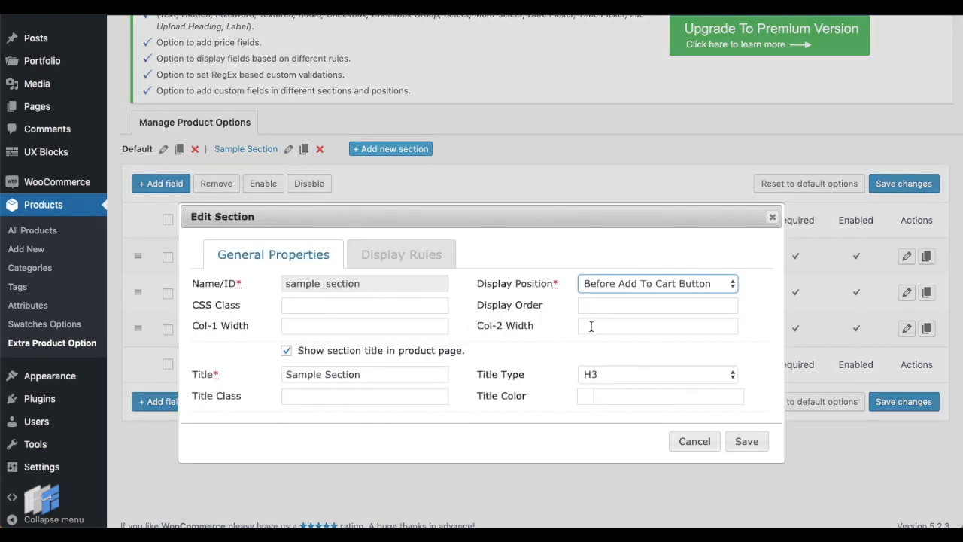
{"action": "left_click", "coordinate": [657, 305]}
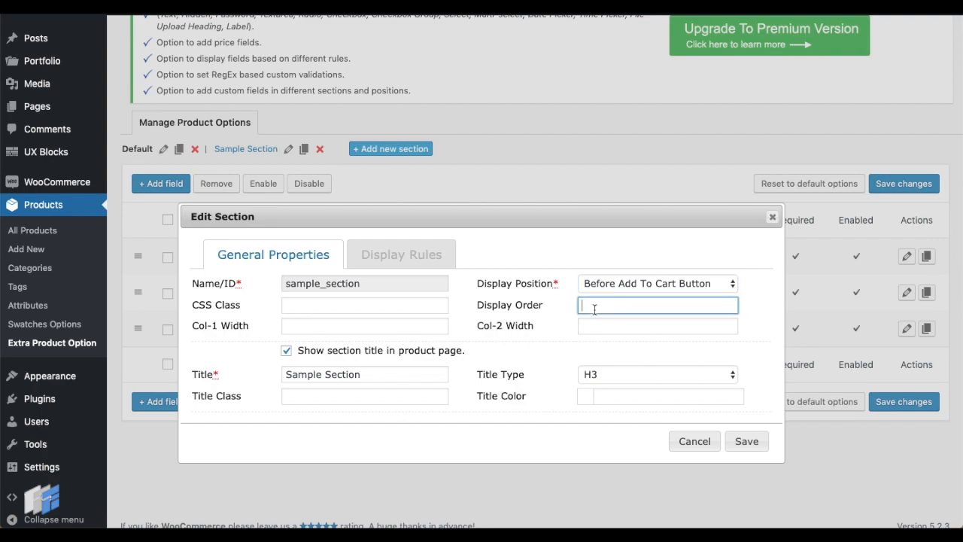
{"action": "left_click", "coordinate": [746, 441]}
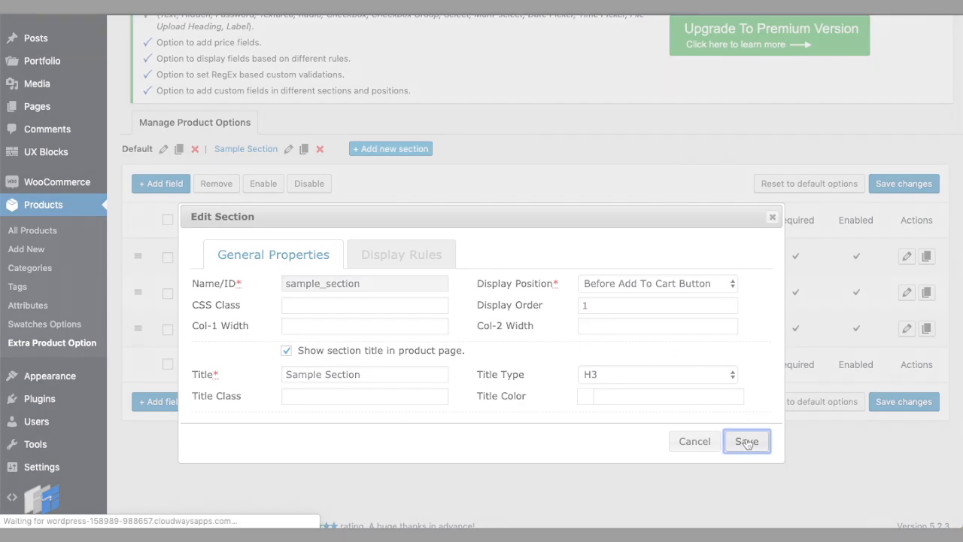
{"action": "left_click", "coordinate": [745, 441]}
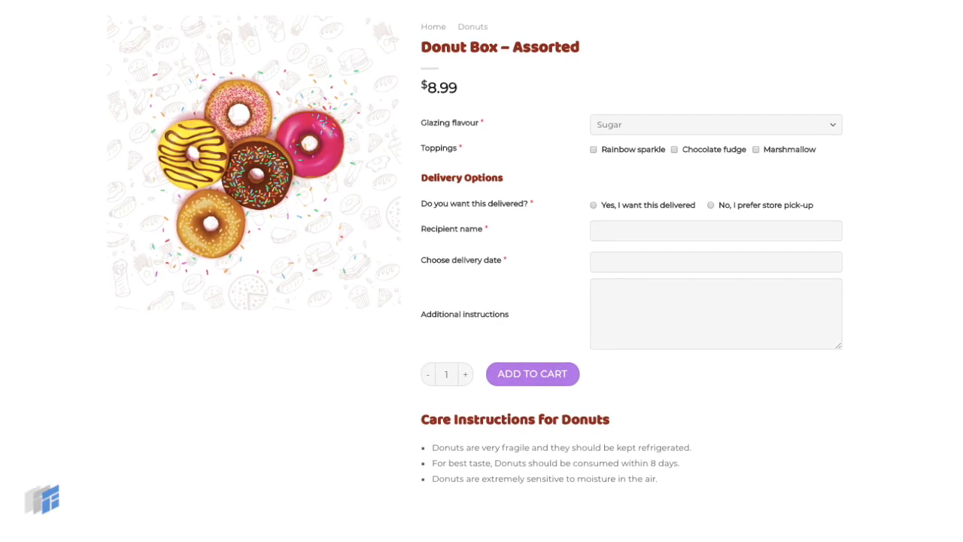